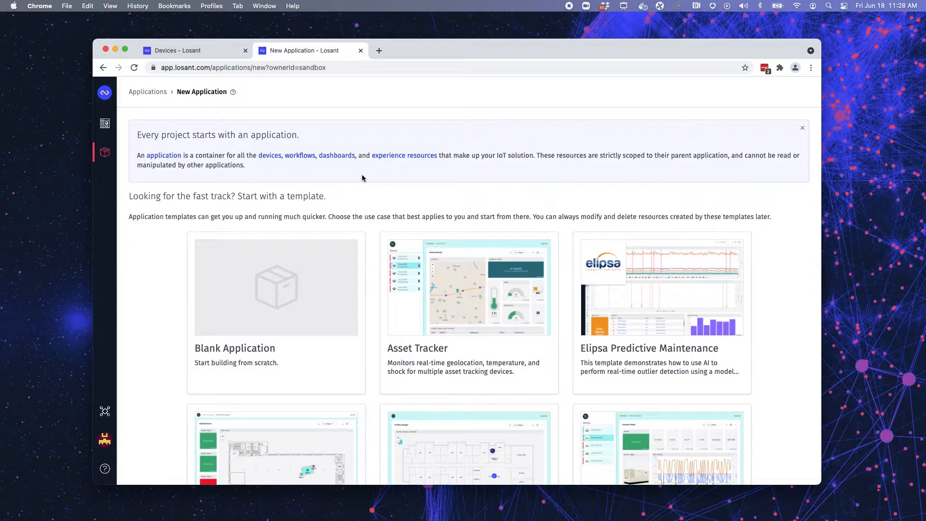
# Return to the Devices list showing the application's five standalone devices
pyautogui.scroll(-3)
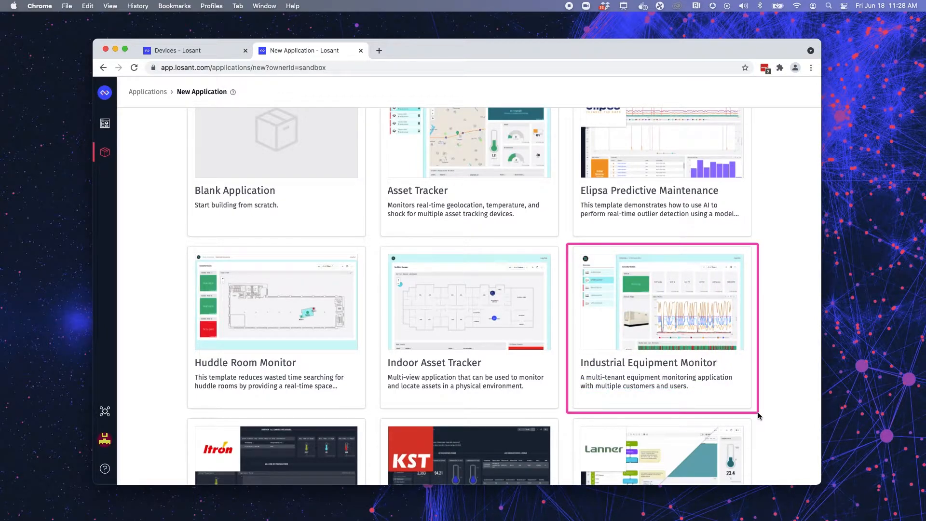
pyautogui.moveTo(758, 415)
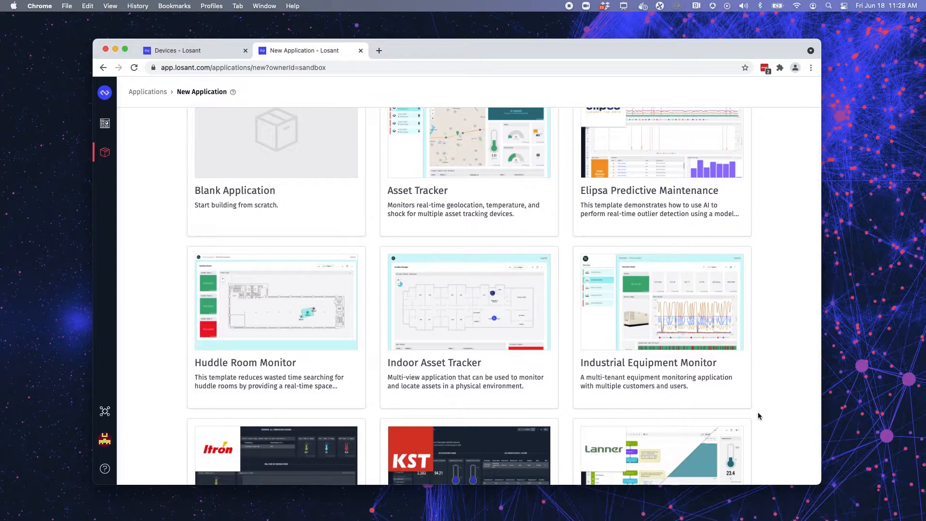
pyautogui.moveTo(187, 87)
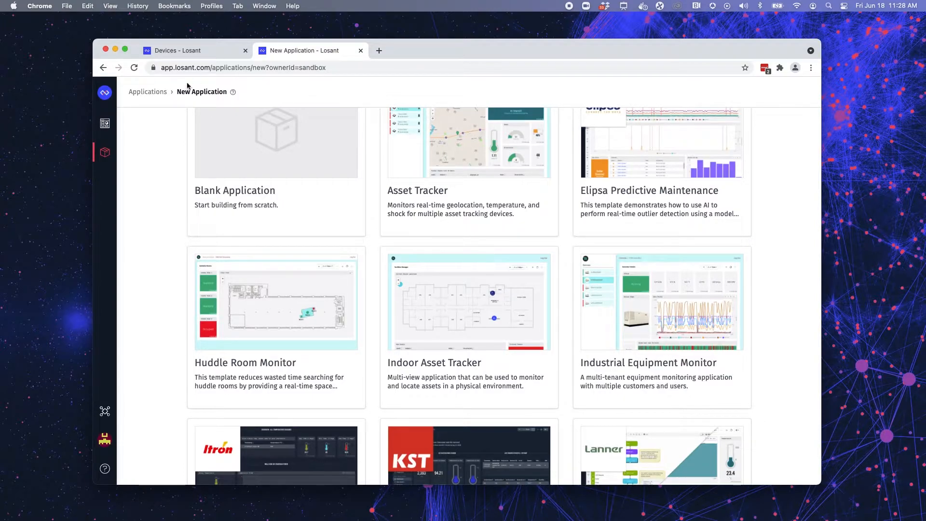
pyautogui.click(177, 51)
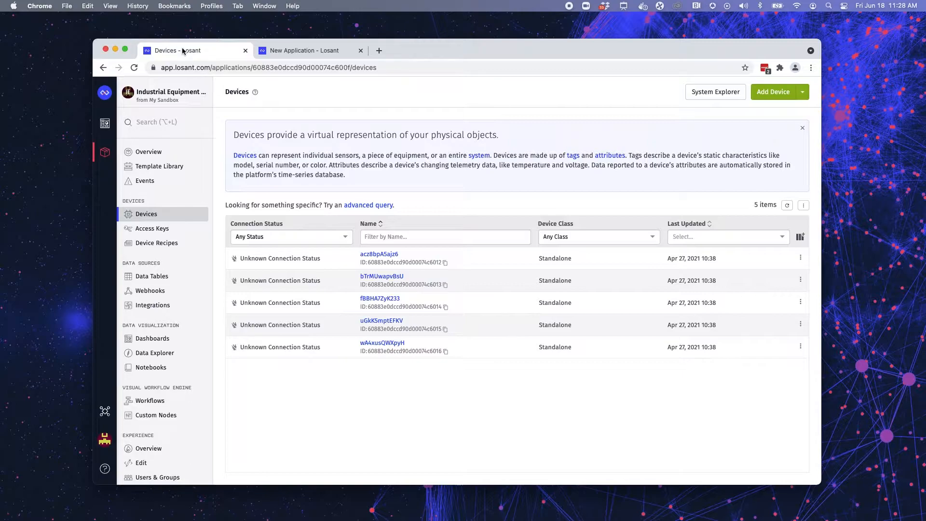
pyautogui.moveTo(807, 33)
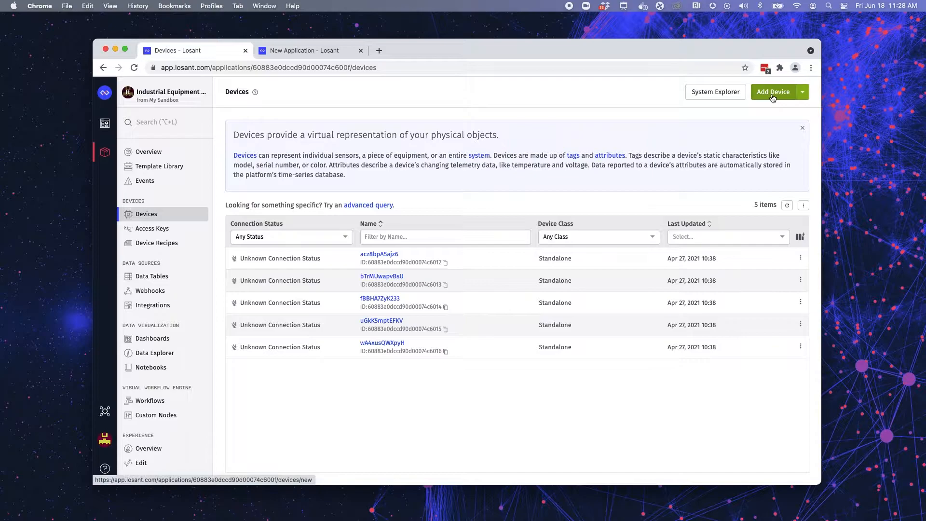
# Start adding a device to reveal the Standalone, Gateway, Edge Compute, Peripheral and System types
pyautogui.click(773, 92)
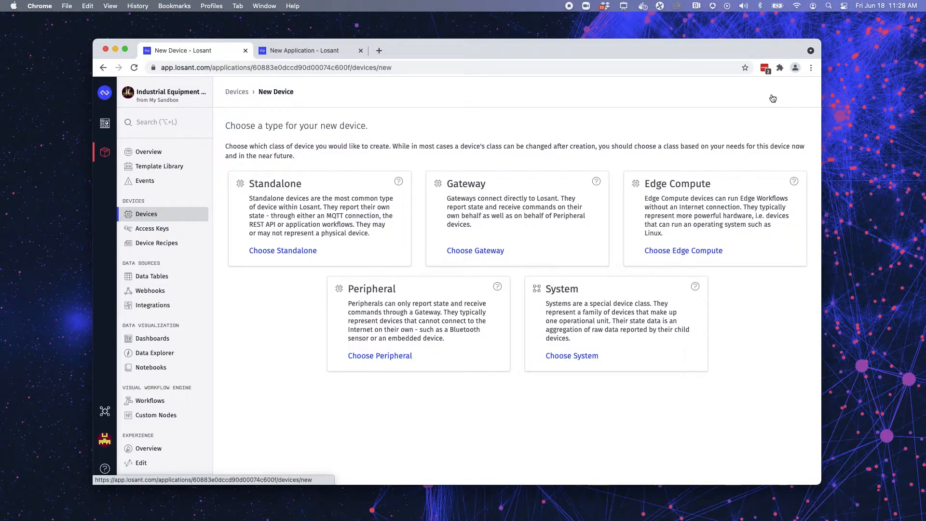
pyautogui.moveTo(598, 198)
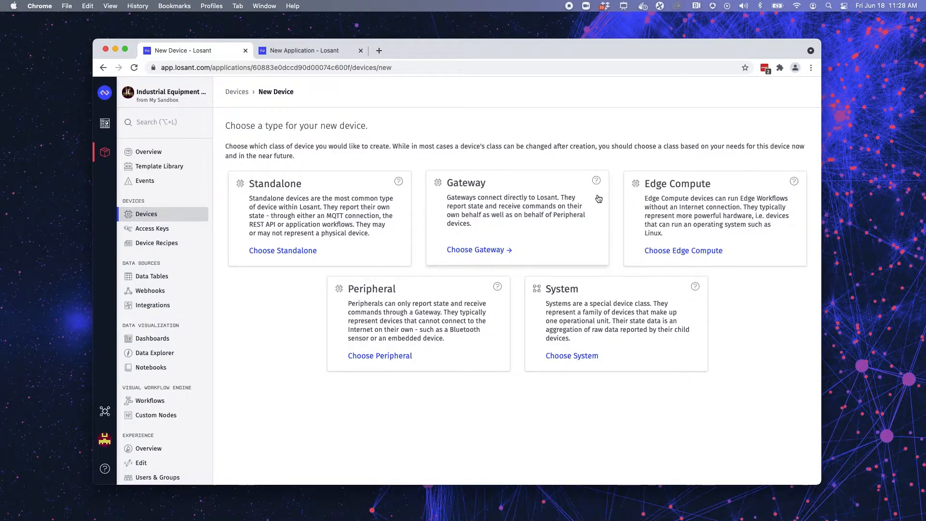
pyautogui.moveTo(245, 192)
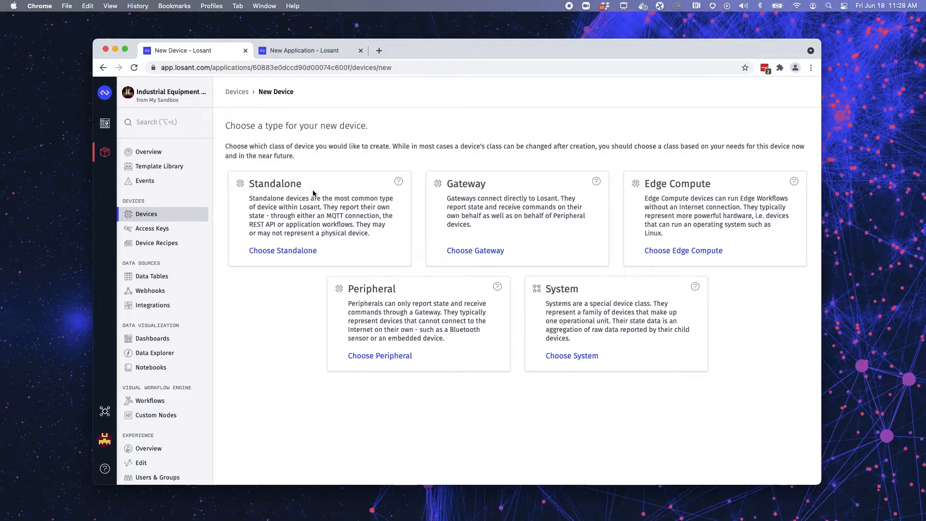
pyautogui.moveTo(287, 194)
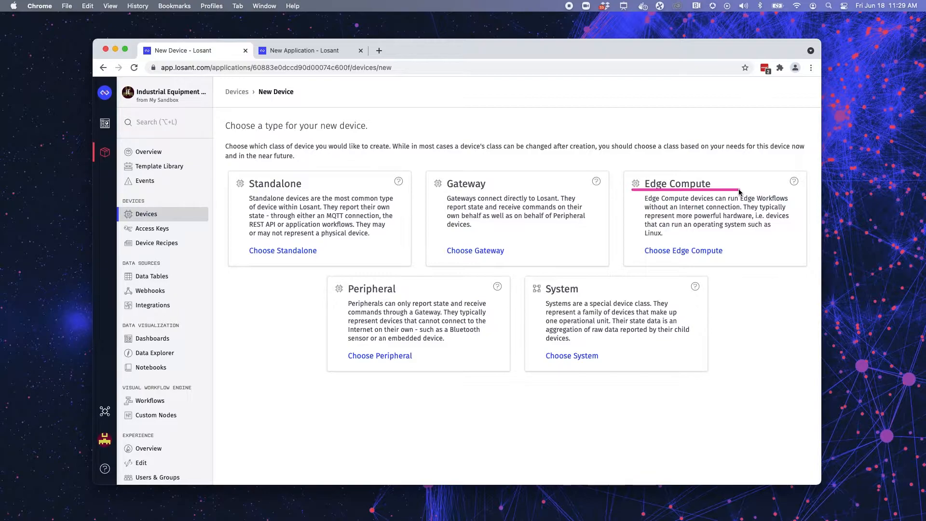
pyautogui.moveTo(738, 193)
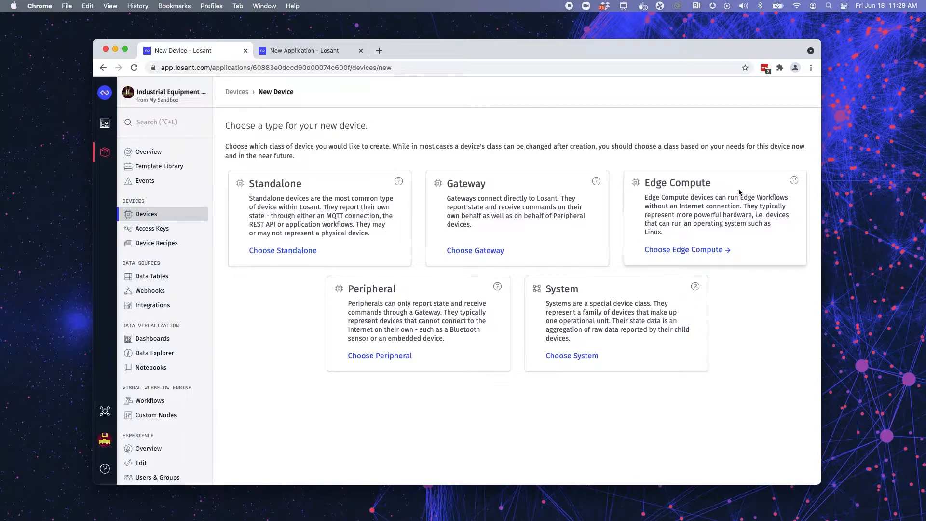
pyautogui.moveTo(535, 298)
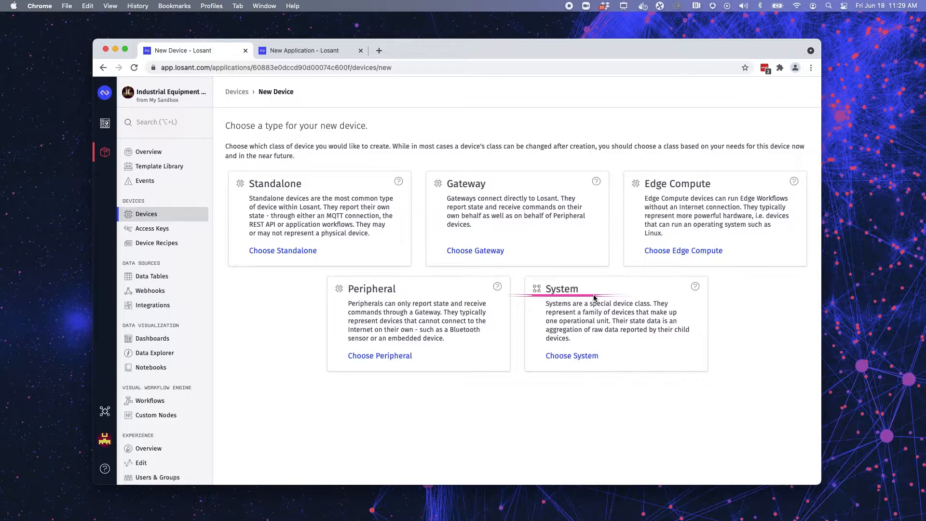
pyautogui.moveTo(620, 299)
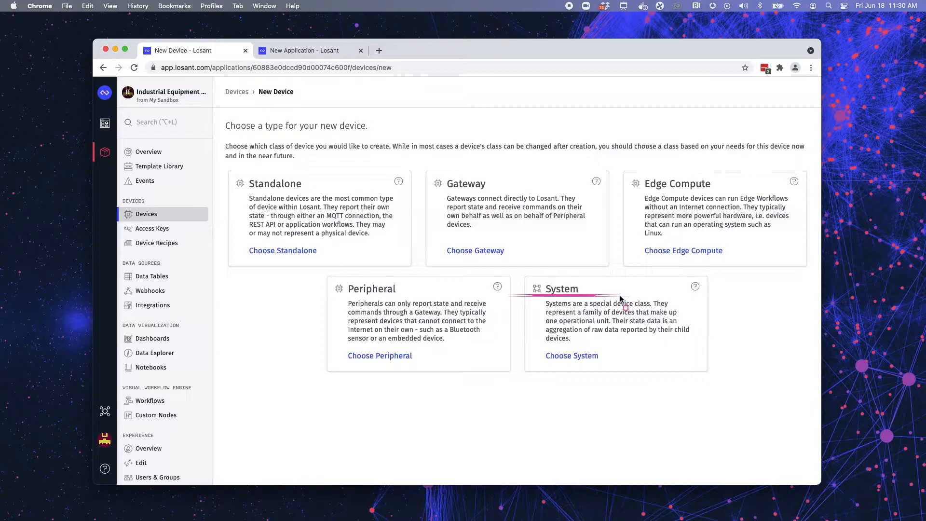
pyautogui.moveTo(373, 141)
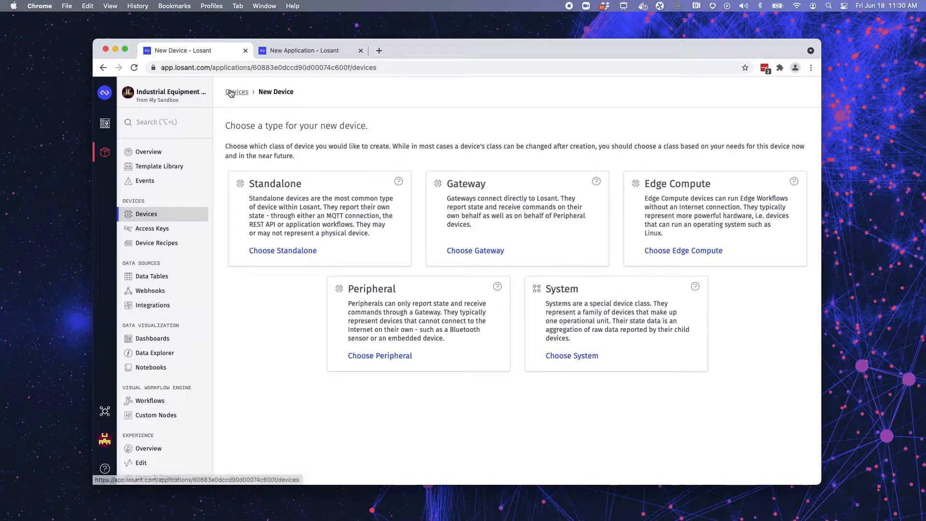
# Go back to Devices and open standalone device acz8bpA5ajz6 with its device log
pyautogui.click(236, 92)
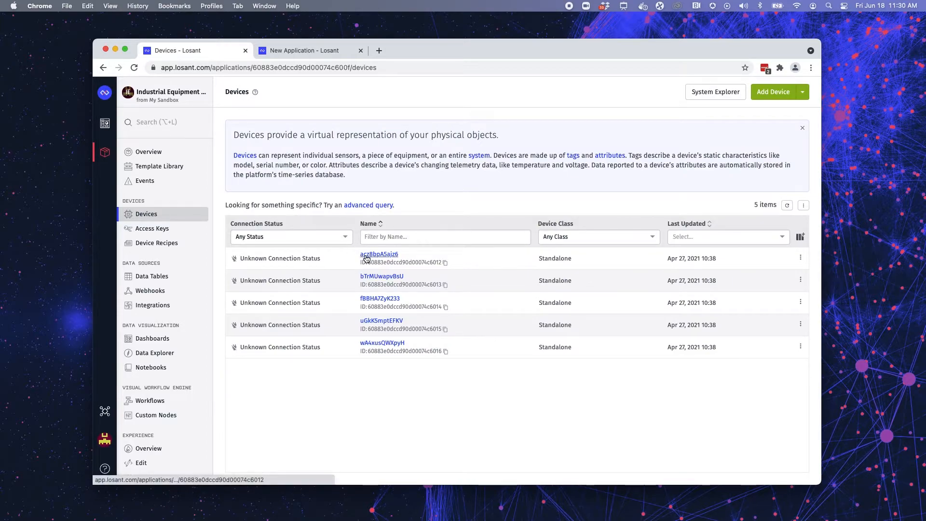
pyautogui.click(378, 254)
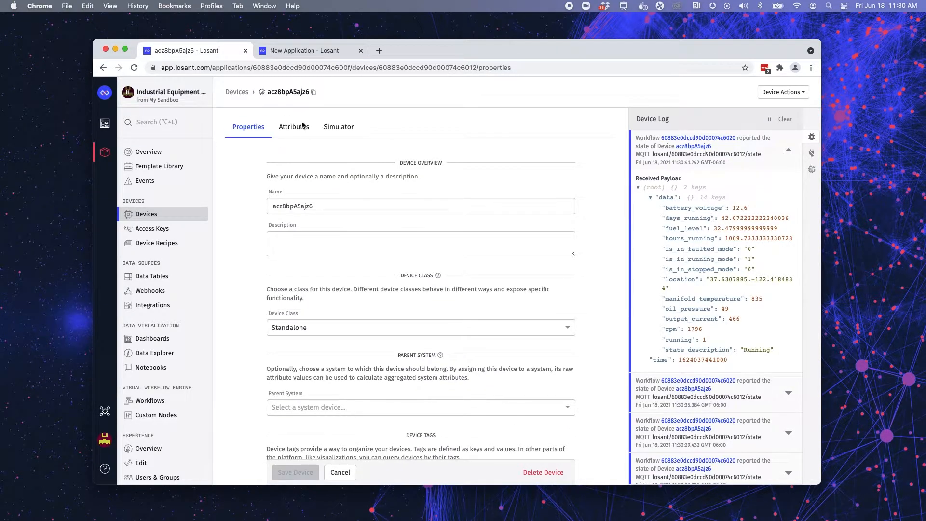
pyautogui.moveTo(293, 129)
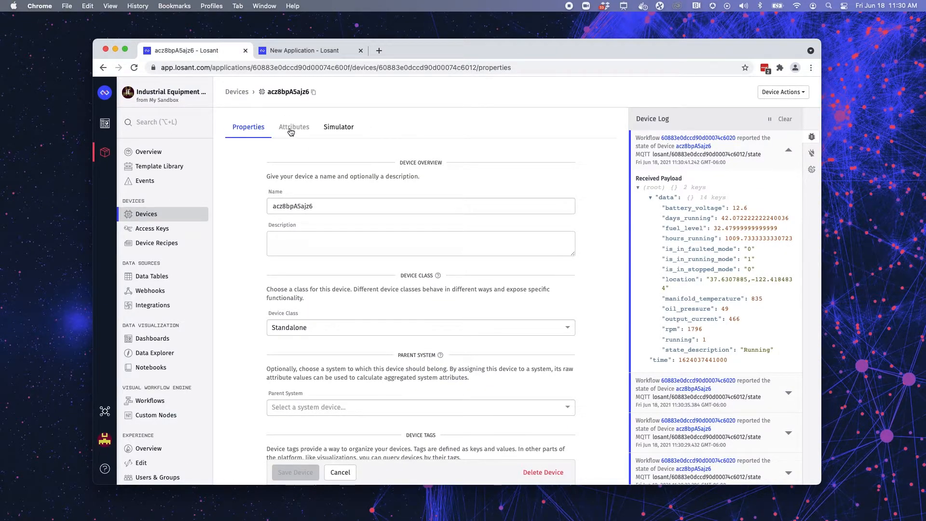
# View the device's attributes, pick Number for a new attribute, then head back to Devices
pyautogui.click(294, 127)
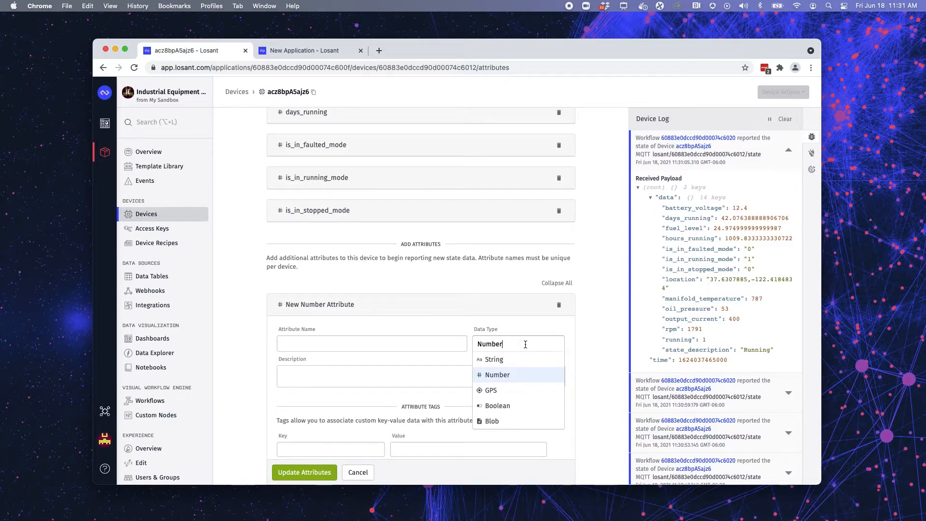
pyautogui.click(497, 374)
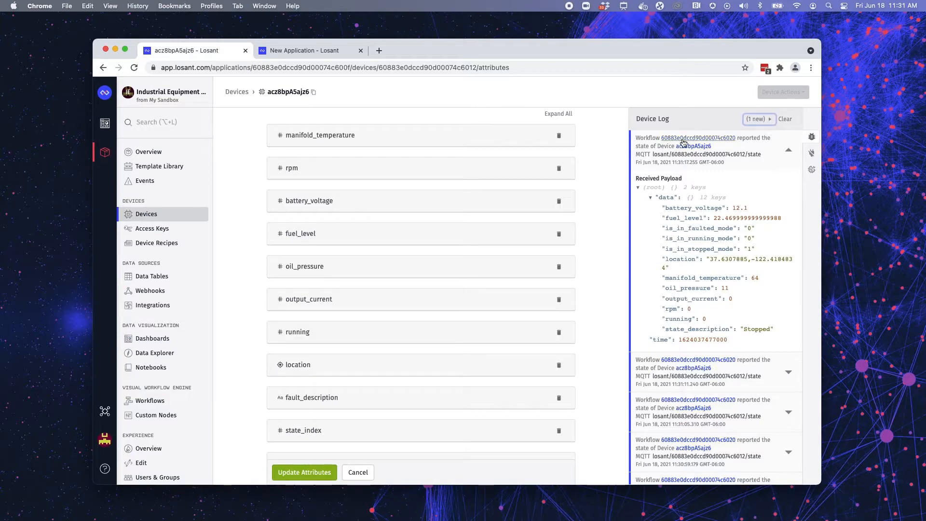
pyautogui.moveTo(618, 142)
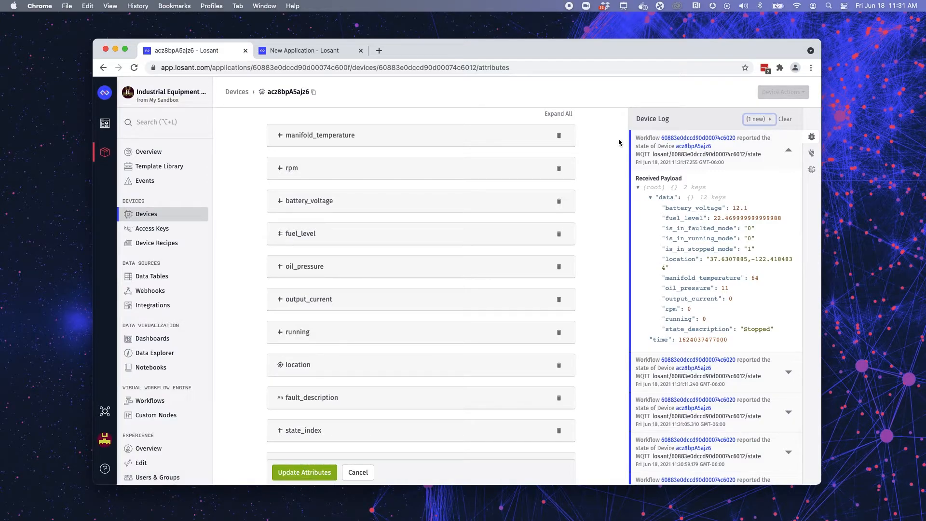
pyautogui.moveTo(621, 127)
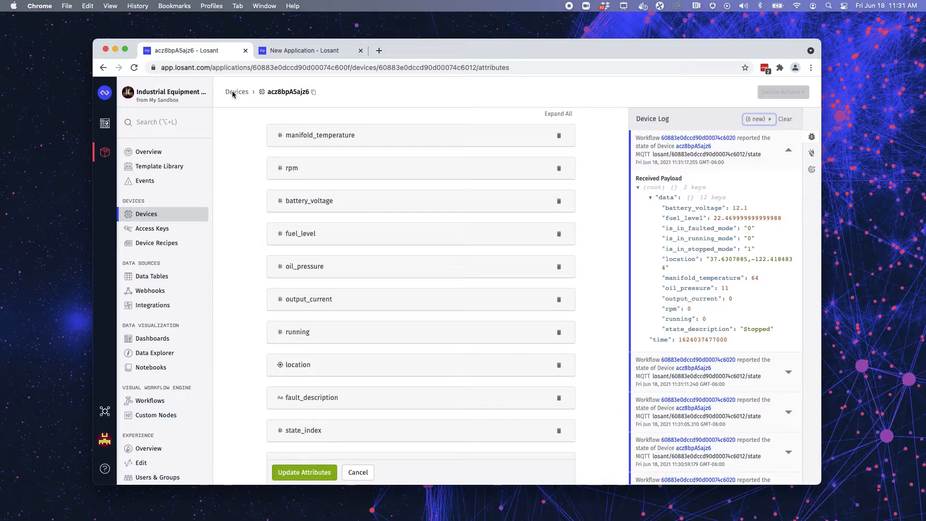
pyautogui.click(237, 92)
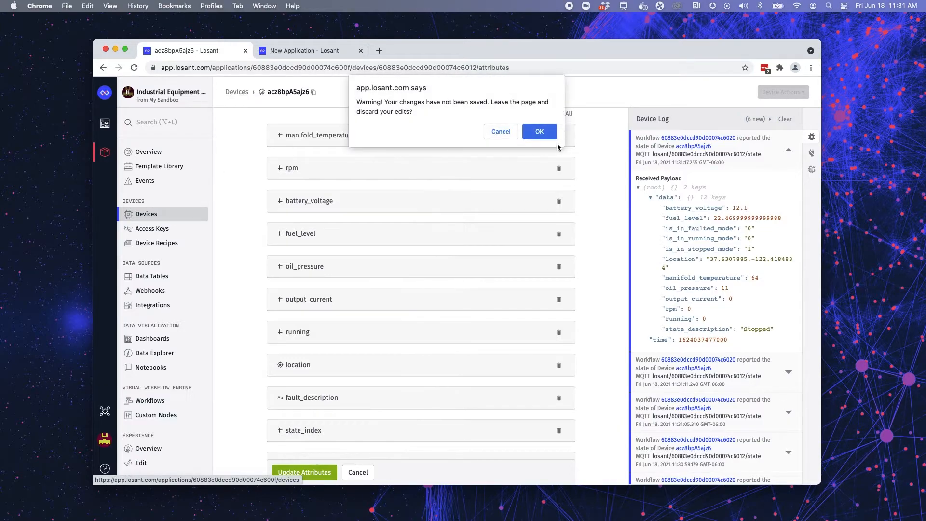
# Discard the unsaved attribute edits and open the warnings_and_alarms data table
pyautogui.click(538, 131)
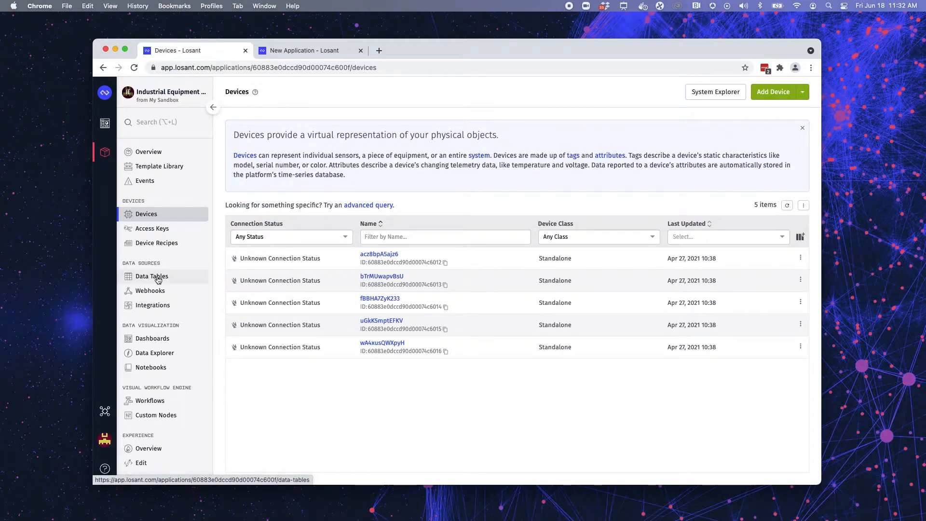
pyautogui.click(151, 276)
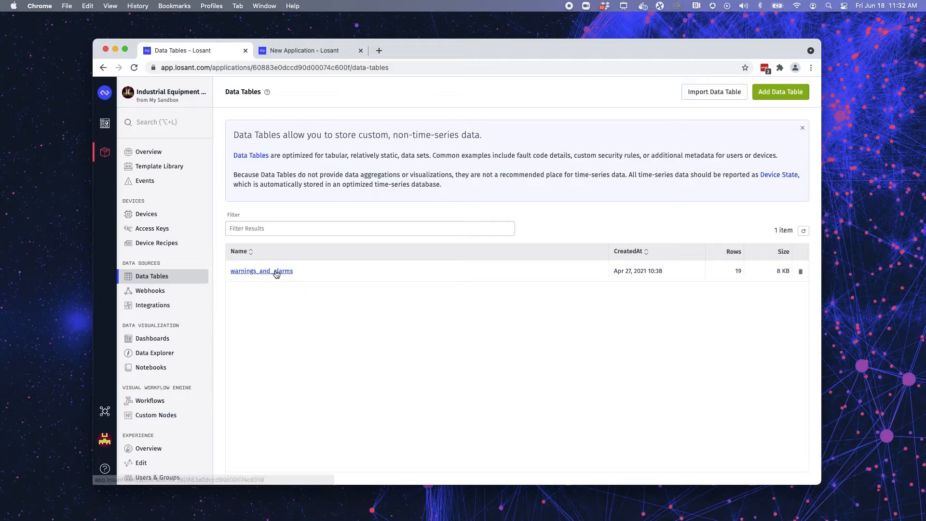
pyautogui.click(261, 270)
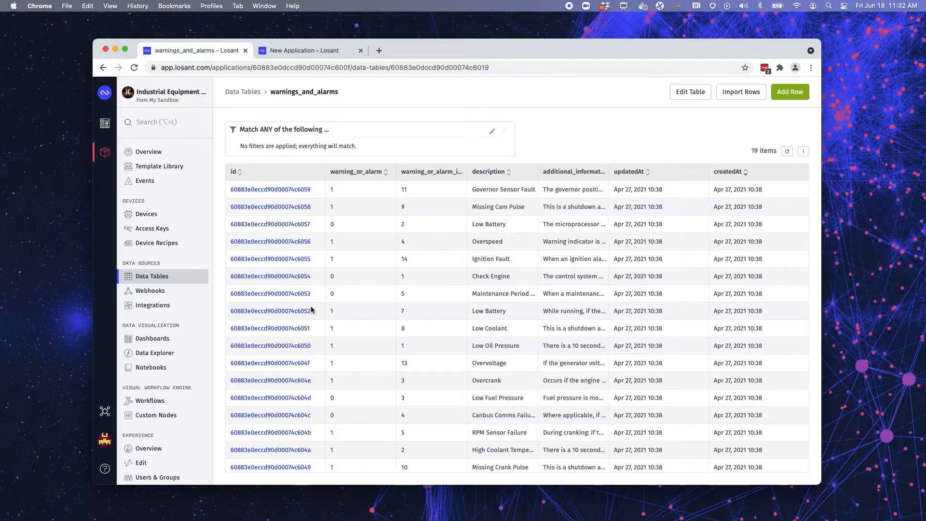
pyautogui.moveTo(323, 167)
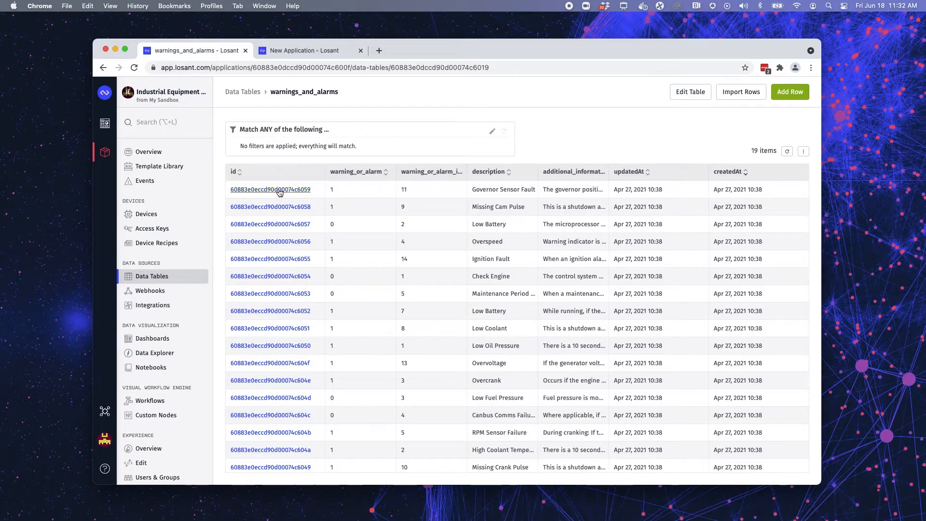
# Open Row Details for the Governor Sensor Fault row of warnings_and_alarms
pyautogui.click(270, 189)
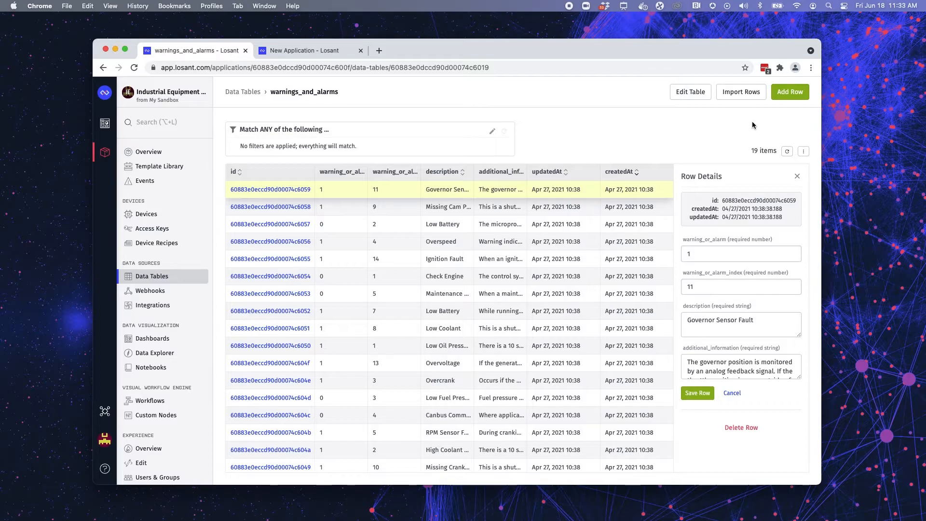
pyautogui.moveTo(775, 110)
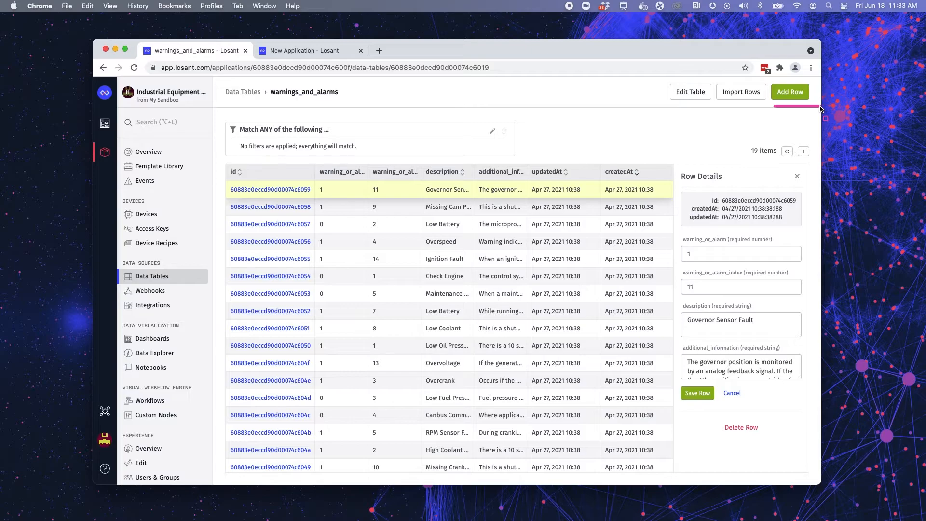
pyautogui.moveTo(738, 140)
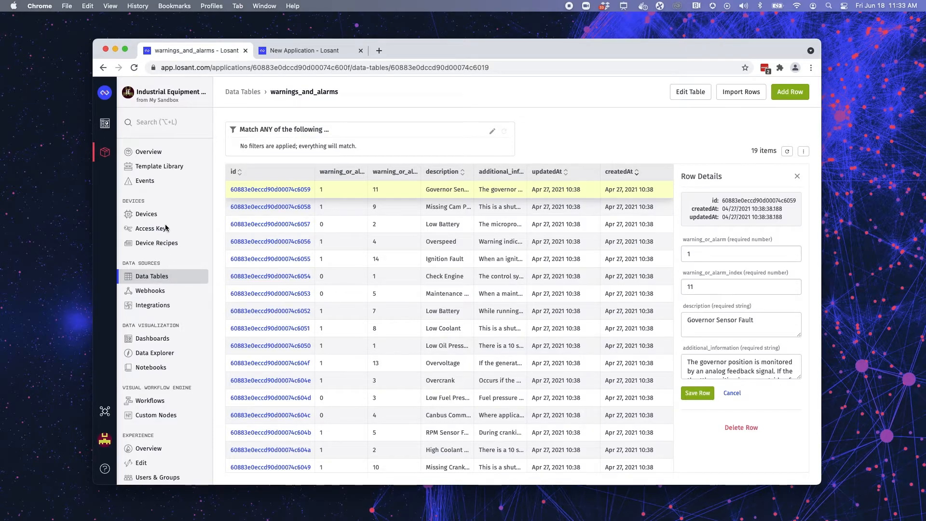
# Look over the Access Keys page, then open Webhooks listing My Webhook
pyautogui.click(152, 229)
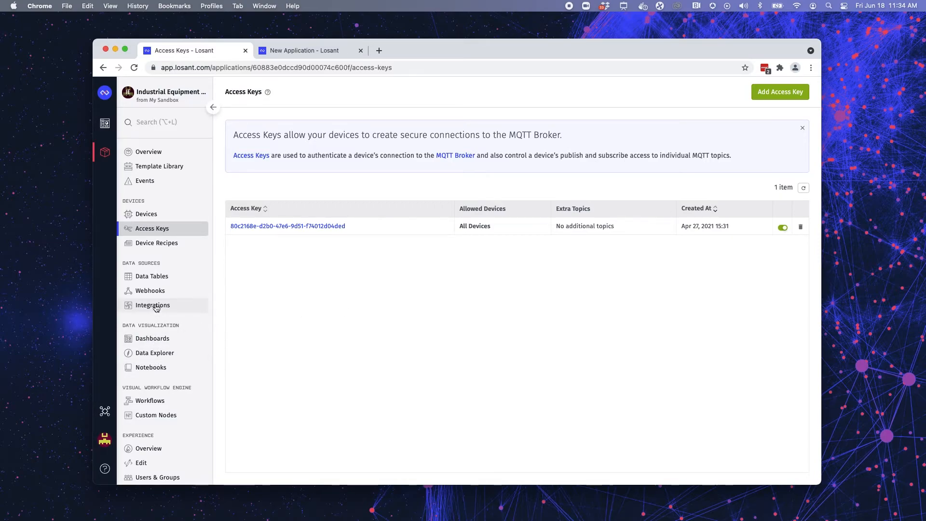
pyautogui.click(149, 290)
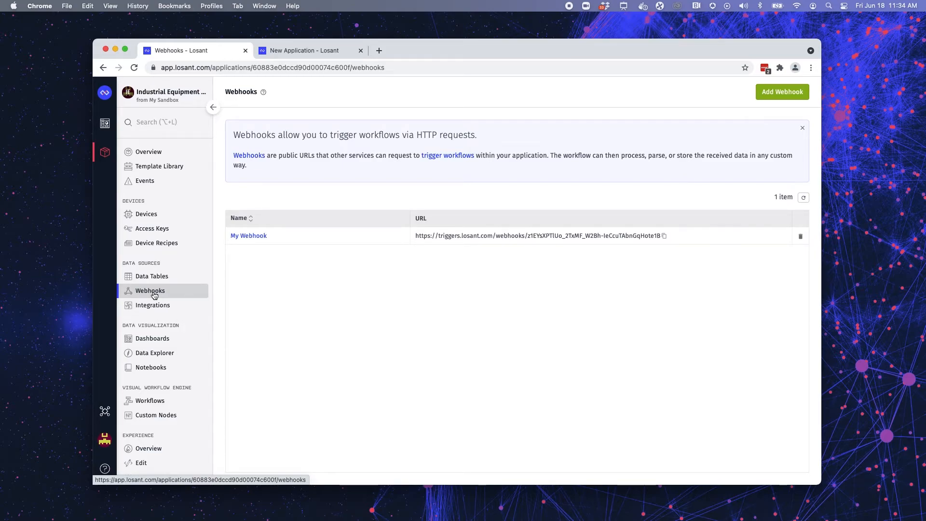
pyautogui.moveTo(153, 305)
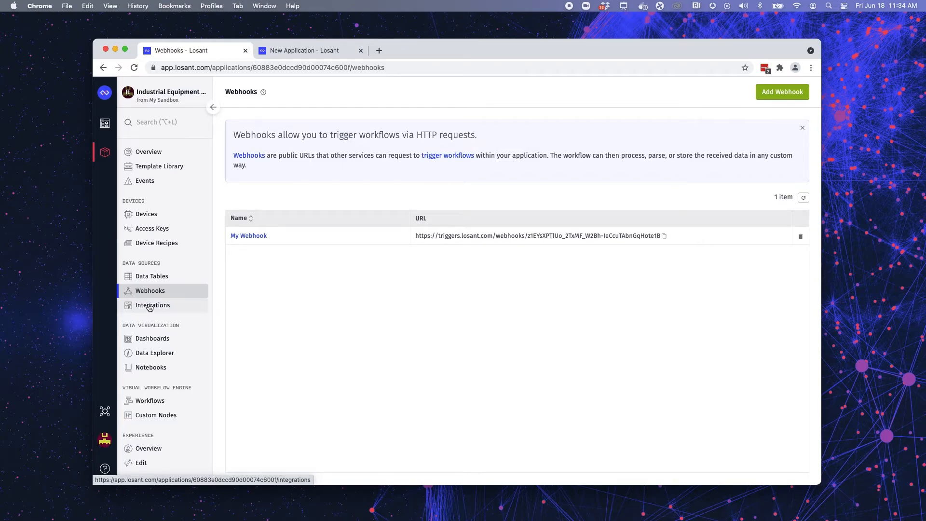
# Begin a new integration from the Integrations page, keeping MQTT as its type
pyautogui.click(153, 305)
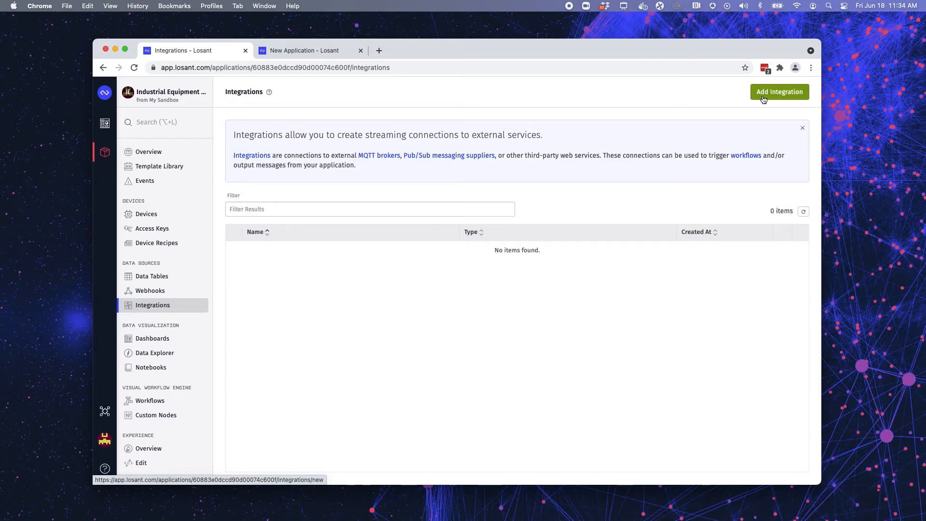
pyautogui.click(779, 92)
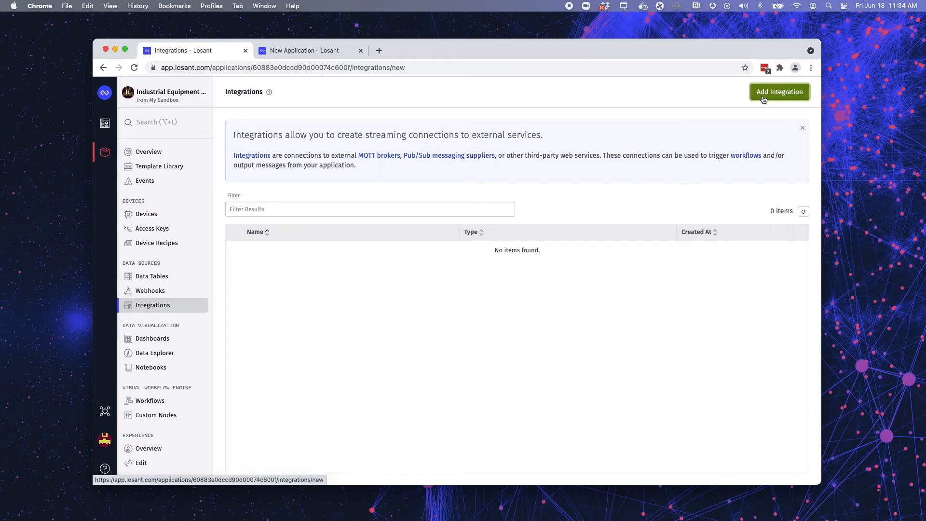
pyautogui.click(778, 92)
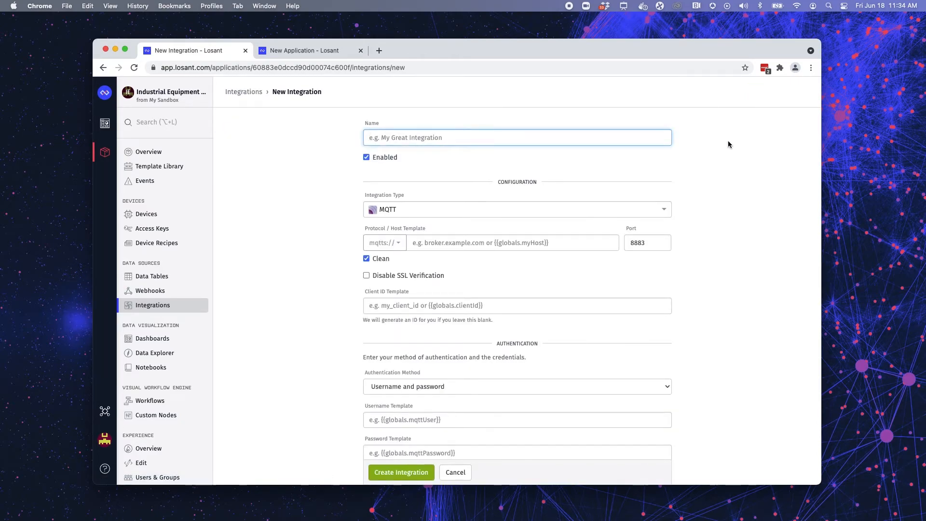
pyautogui.moveTo(668, 172)
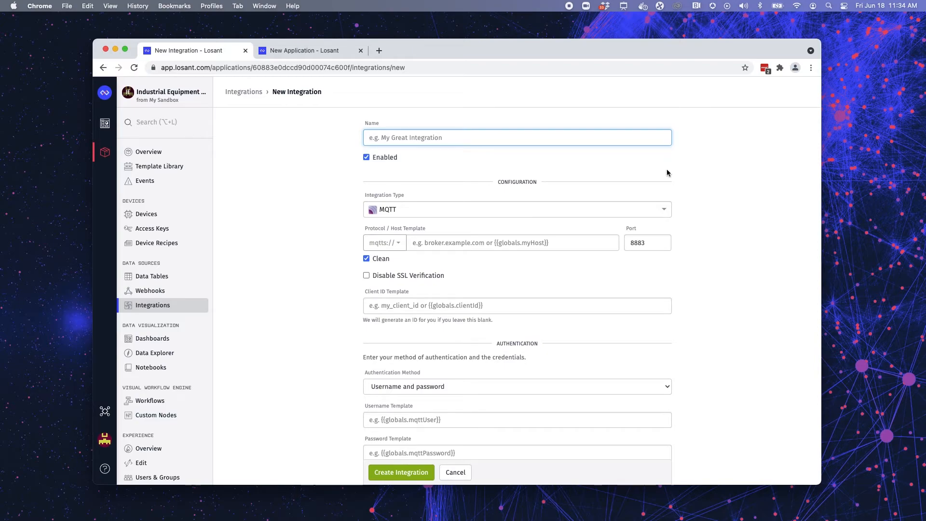
pyautogui.moveTo(662, 216)
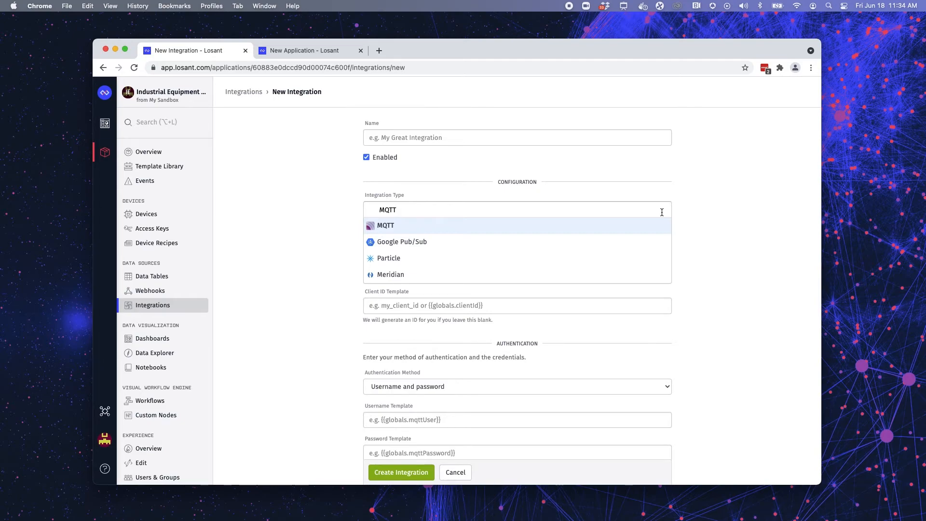
pyautogui.click(385, 225)
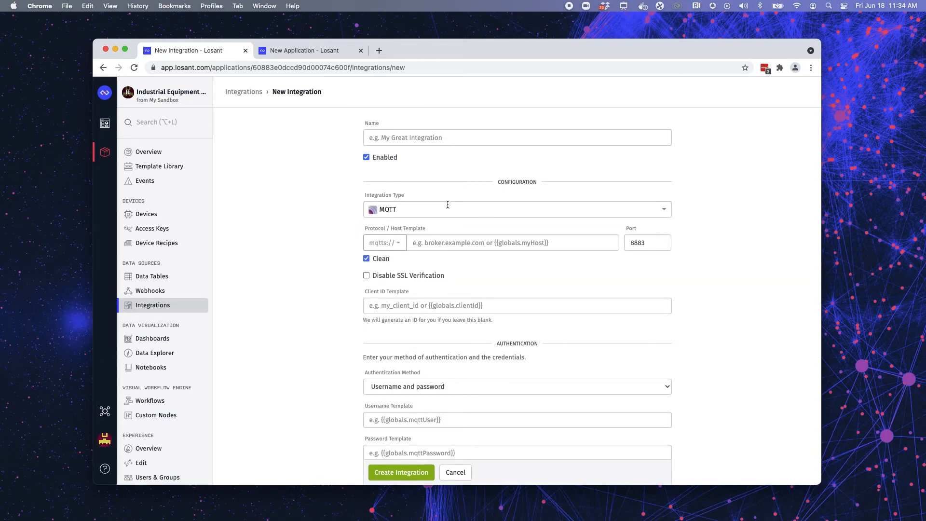